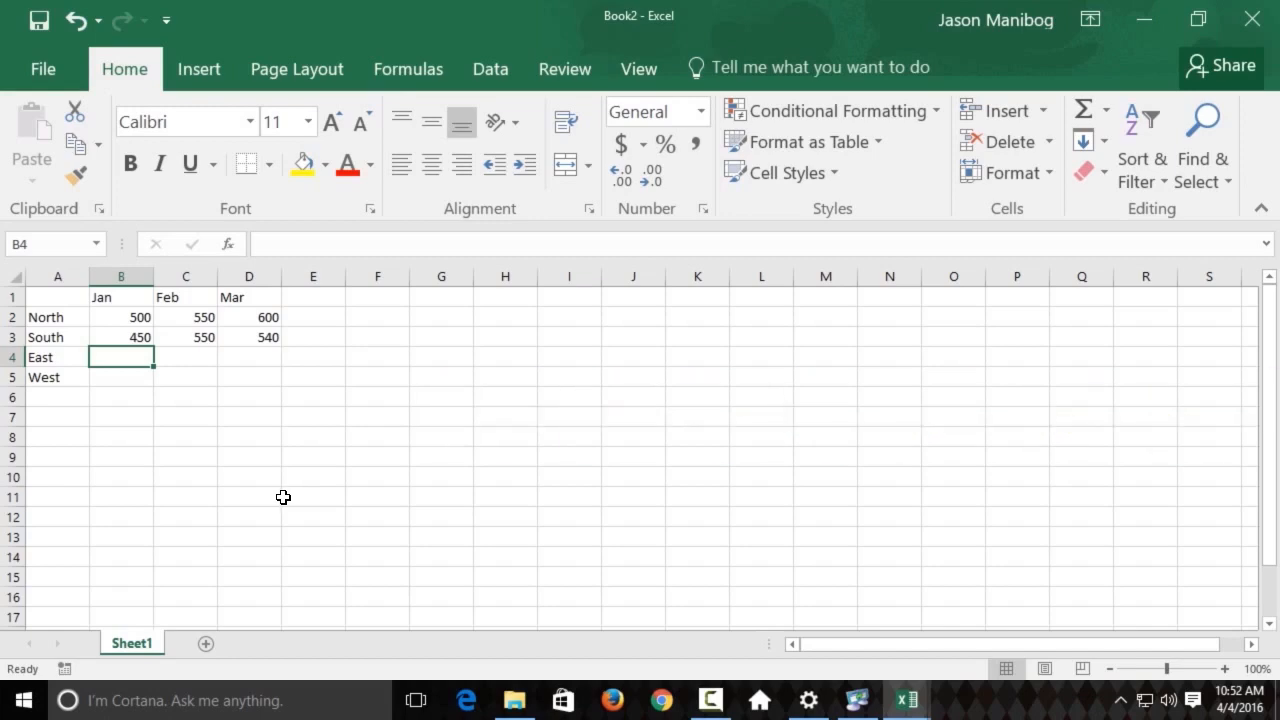
mouse_move(264, 468)
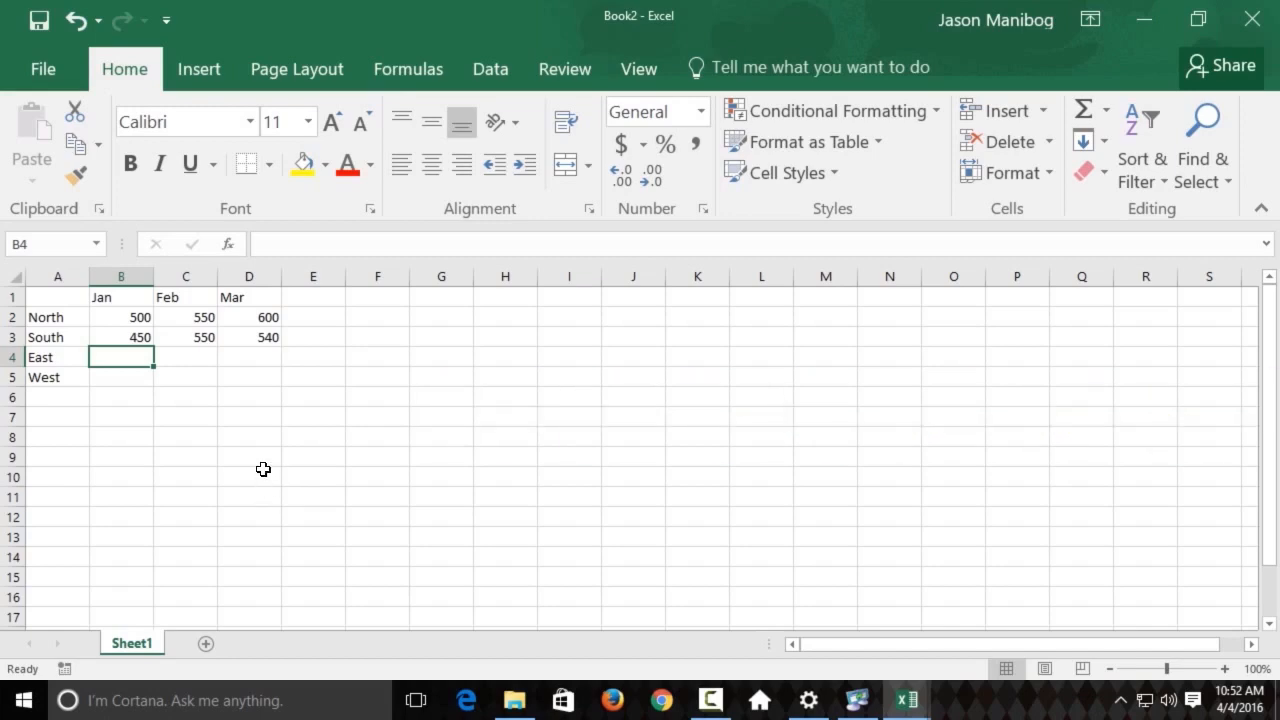
Bring up the File Info page for the Book2 workbook.
click(44, 68)
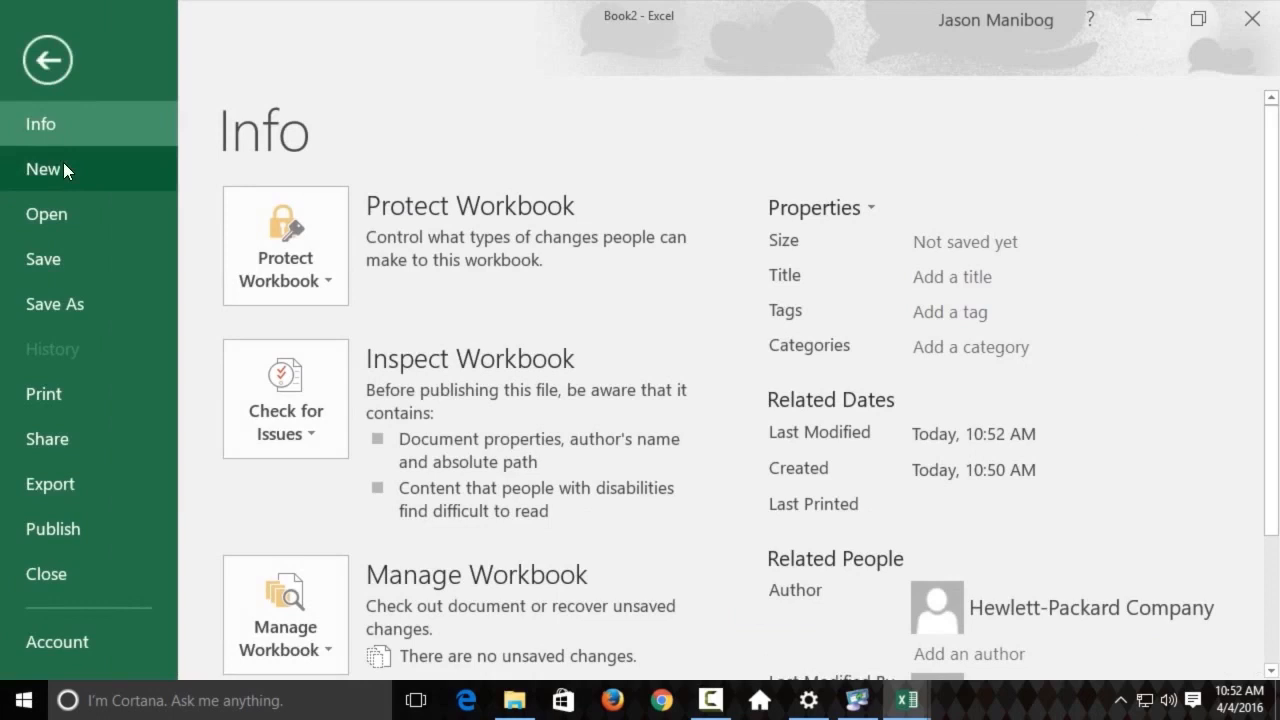
Create a new workbook from the Expense report template in the Business suggestions.
click(44, 168)
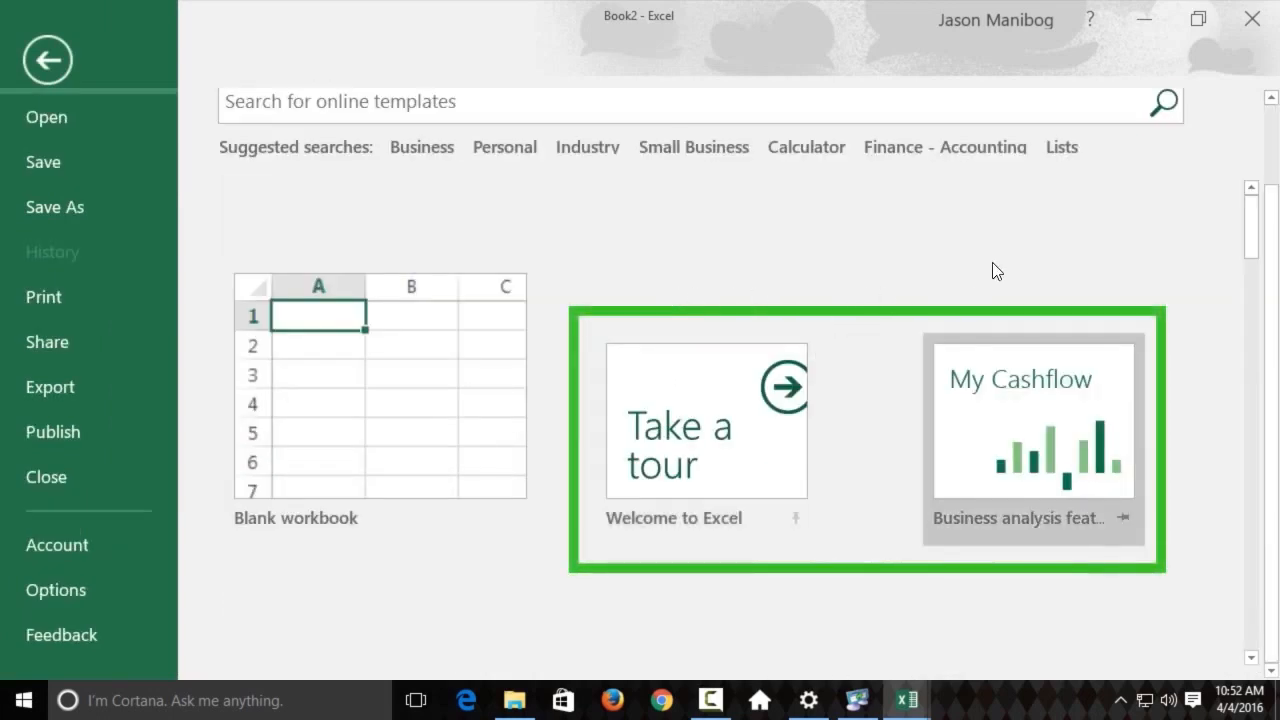
mouse_move(704, 420)
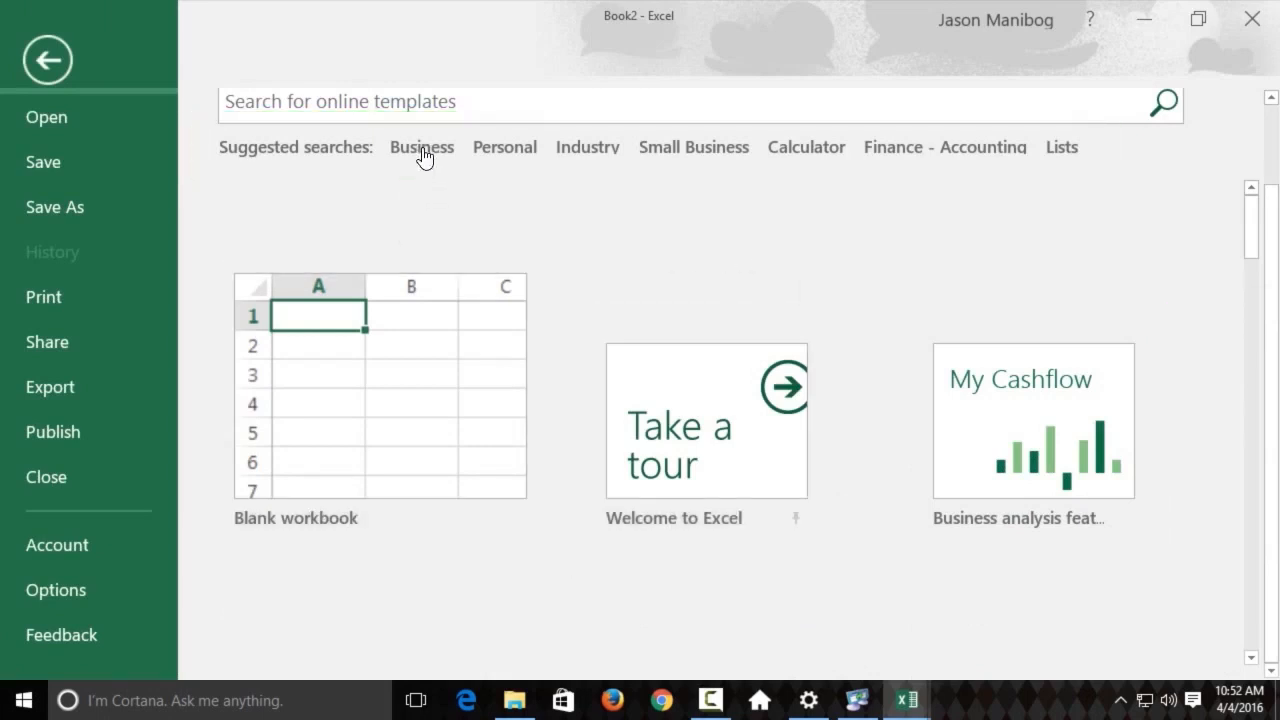
click(420, 148)
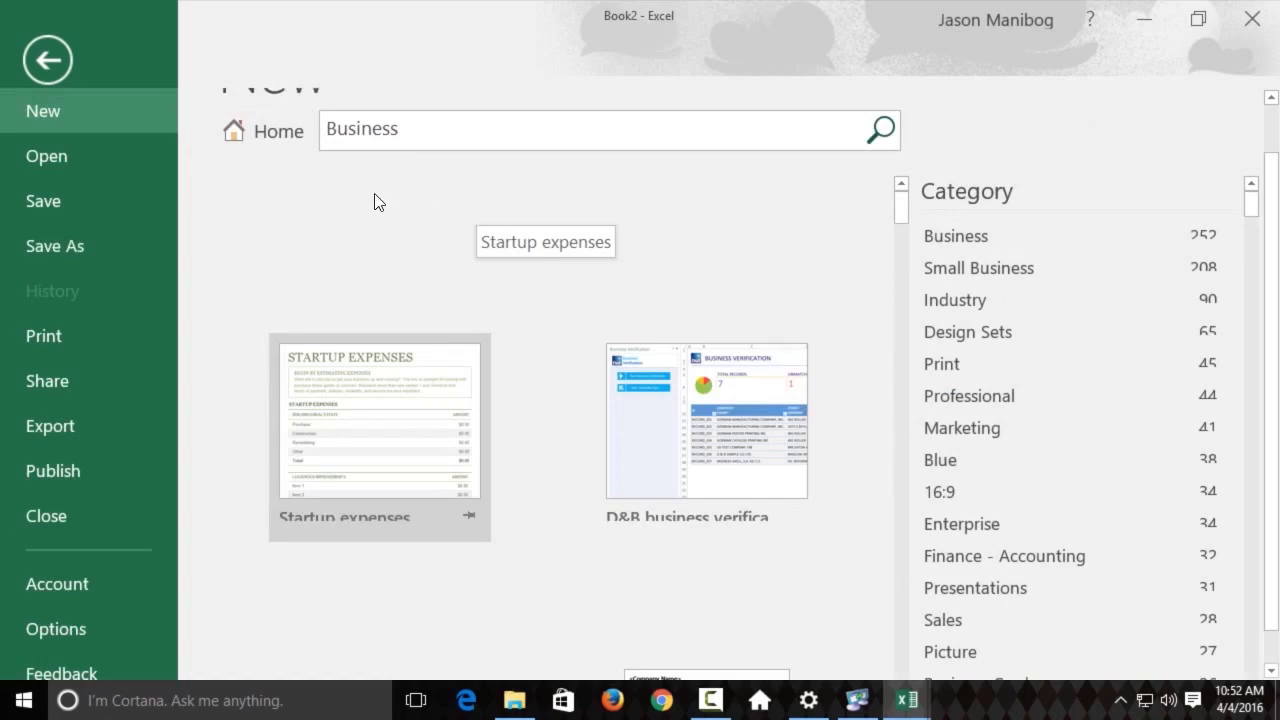
mouse_move(388, 236)
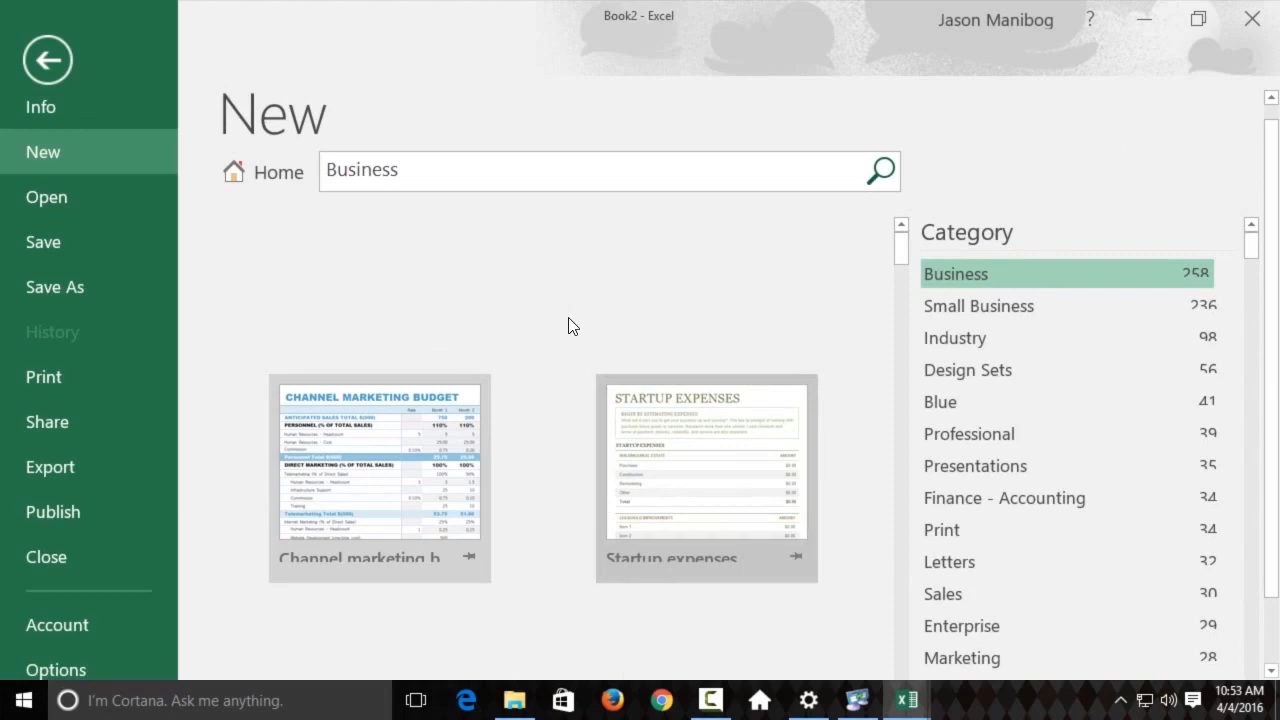
scroll(down, 3)
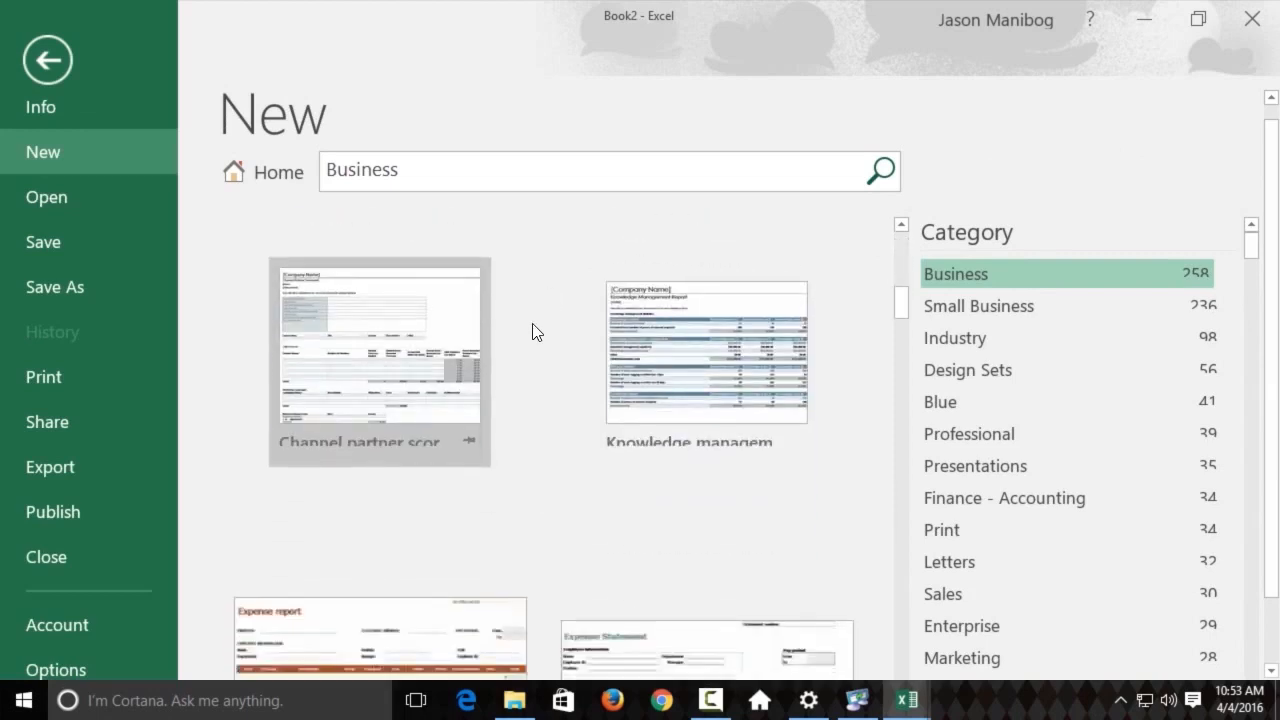
scroll(down, 3)
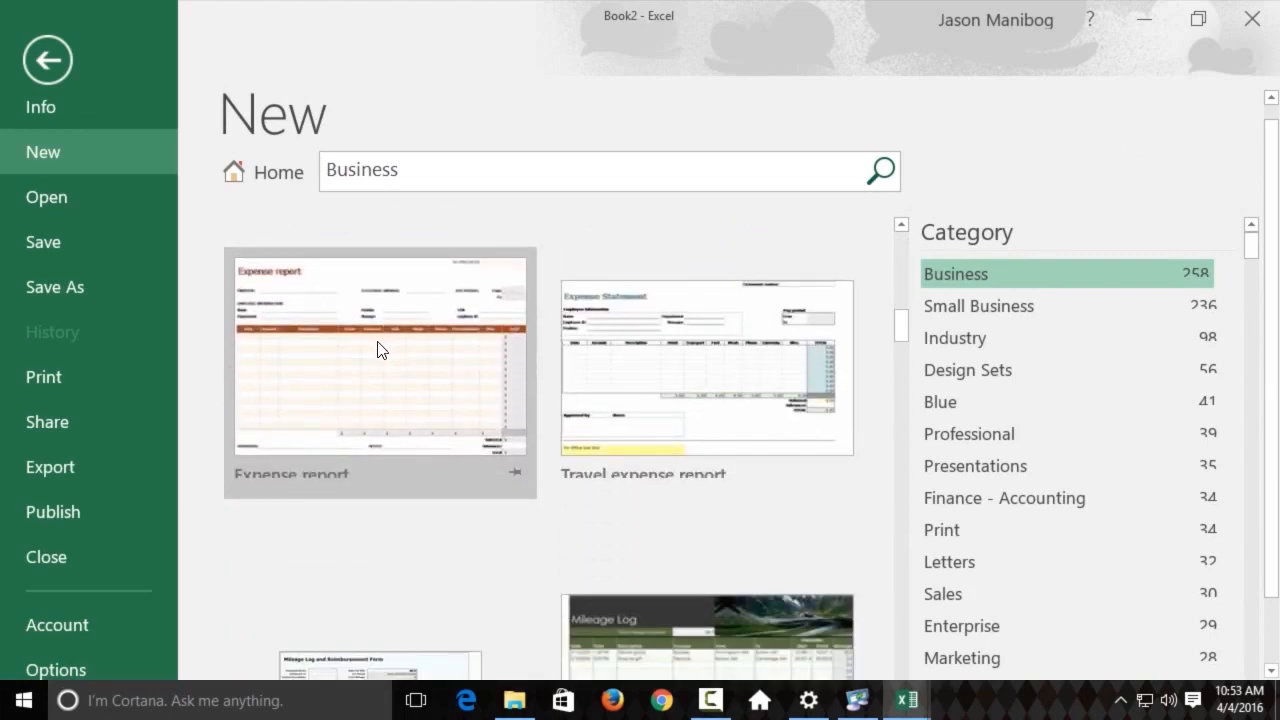
click(380, 360)
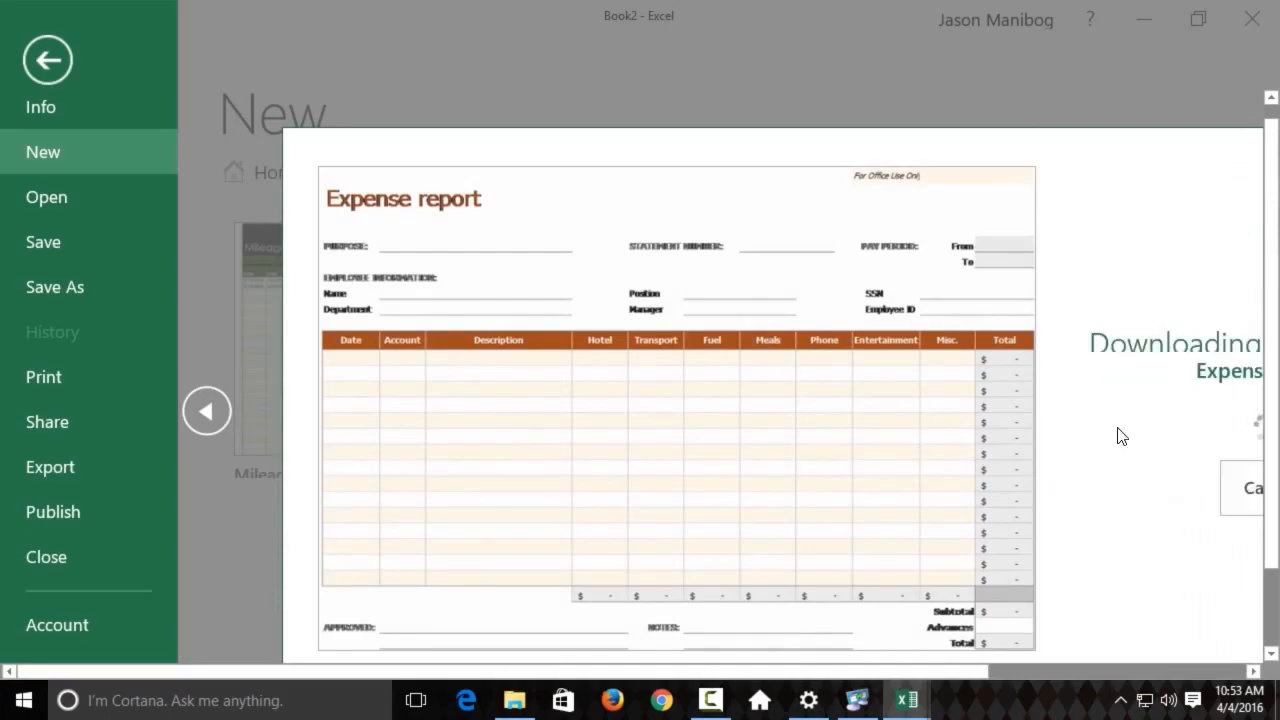
click(1240, 488)
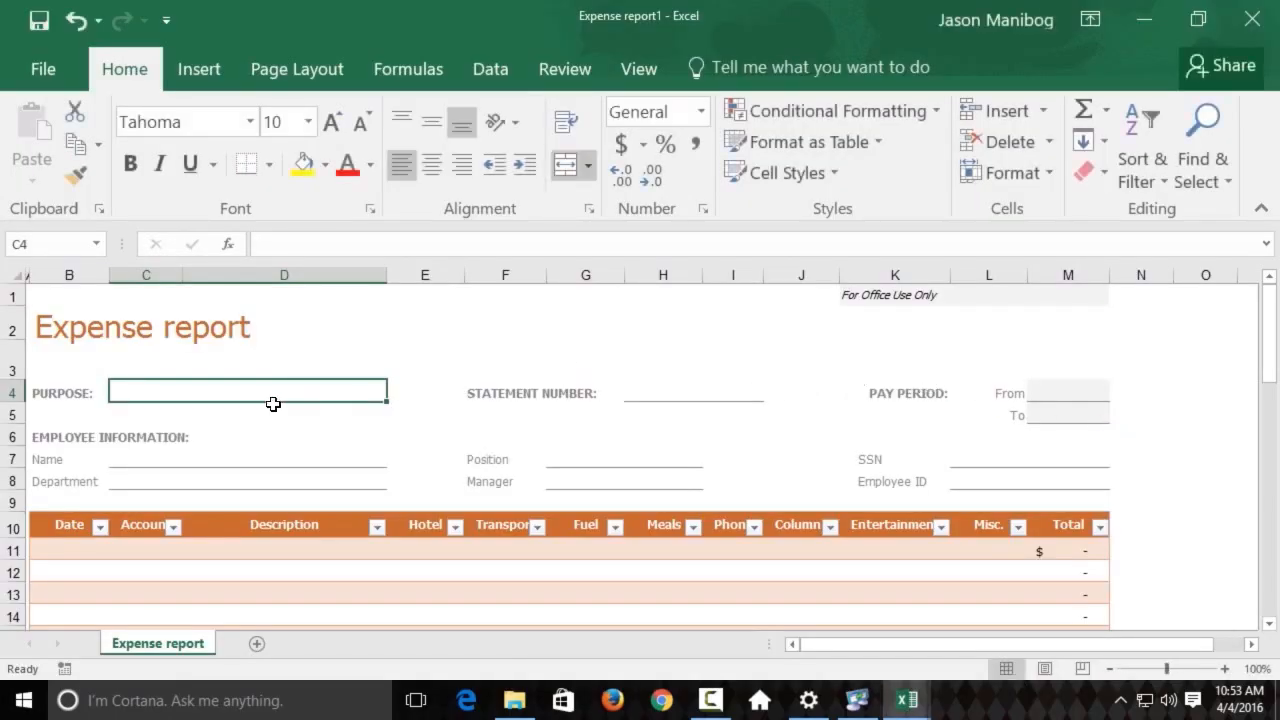
mouse_move(252, 386)
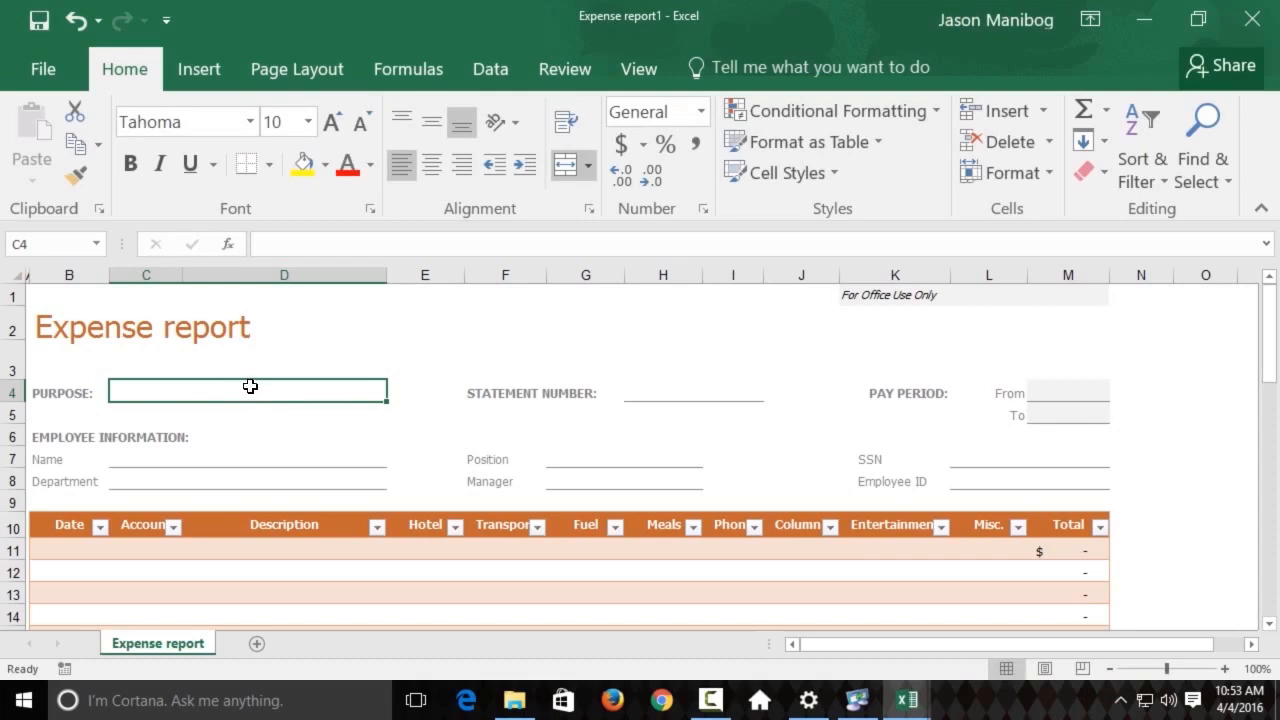
Fill in purpose Trip, employee name Jason and department IT.
text(Trip)
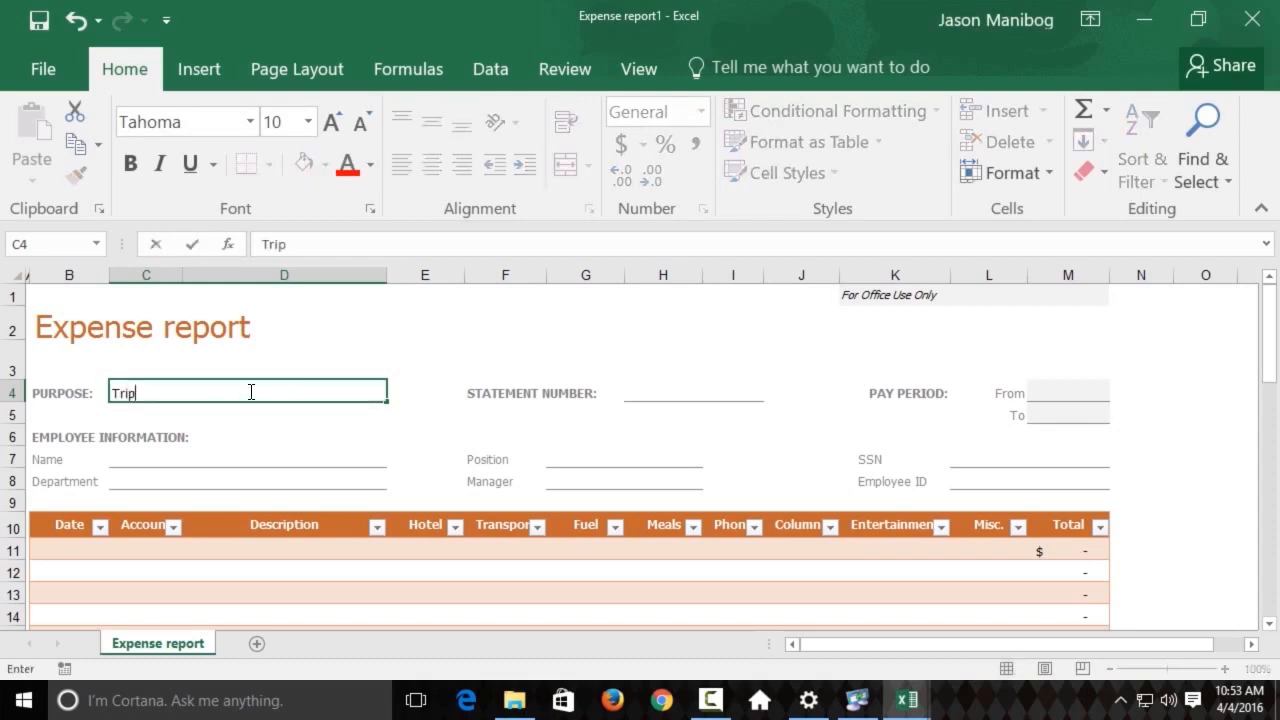
text(Jason)
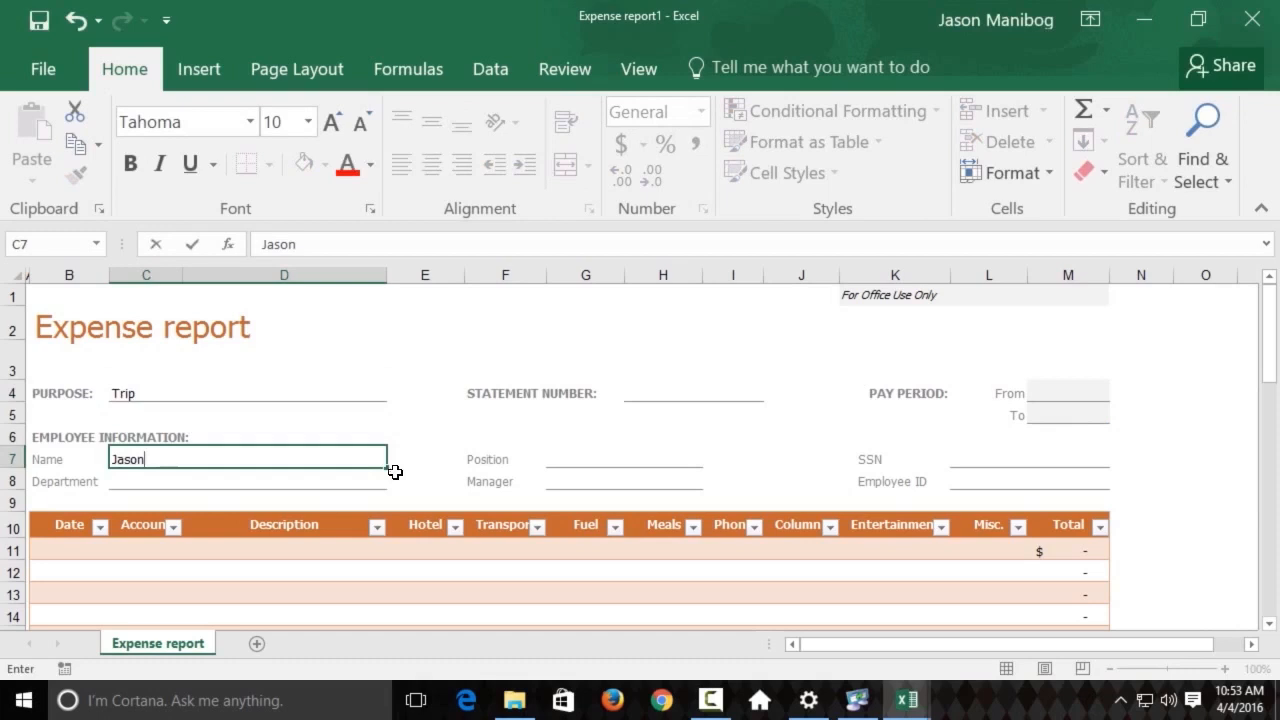
text(IT)
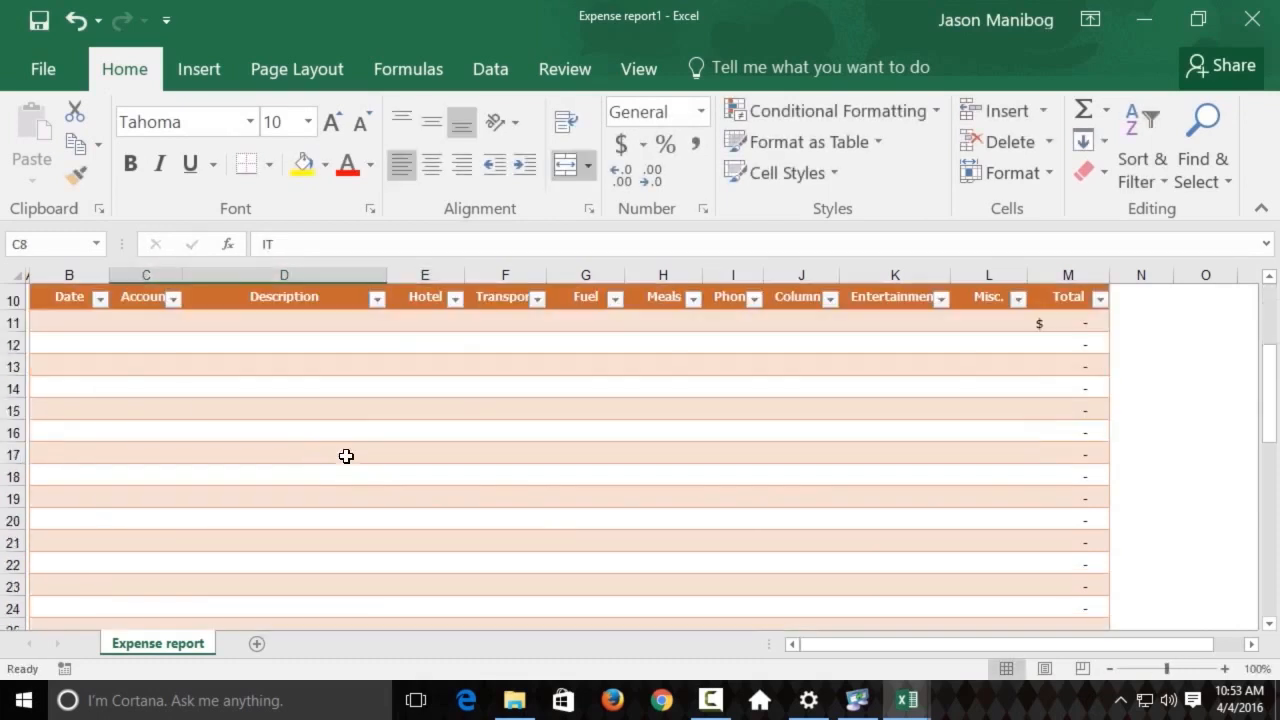
Enter a first expense row: 3/1/16, Travel, hotel 150, transport 600.
click(68, 322)
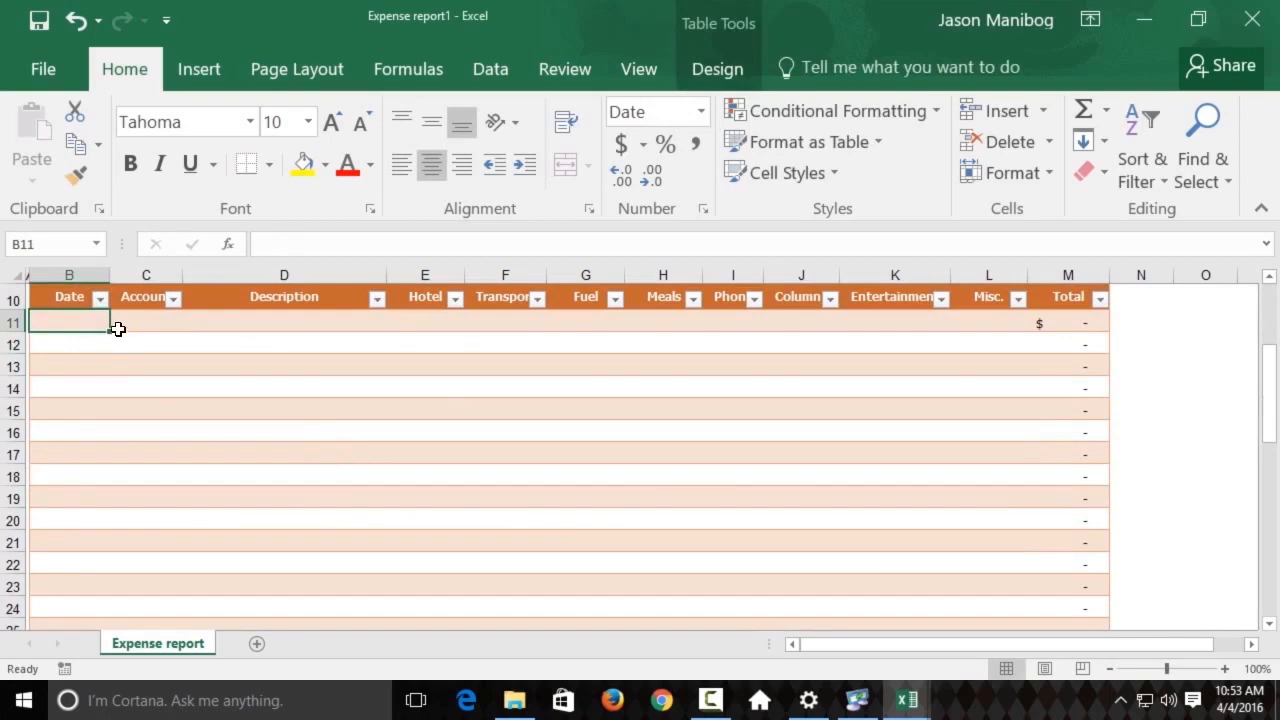
text(3/1/16)
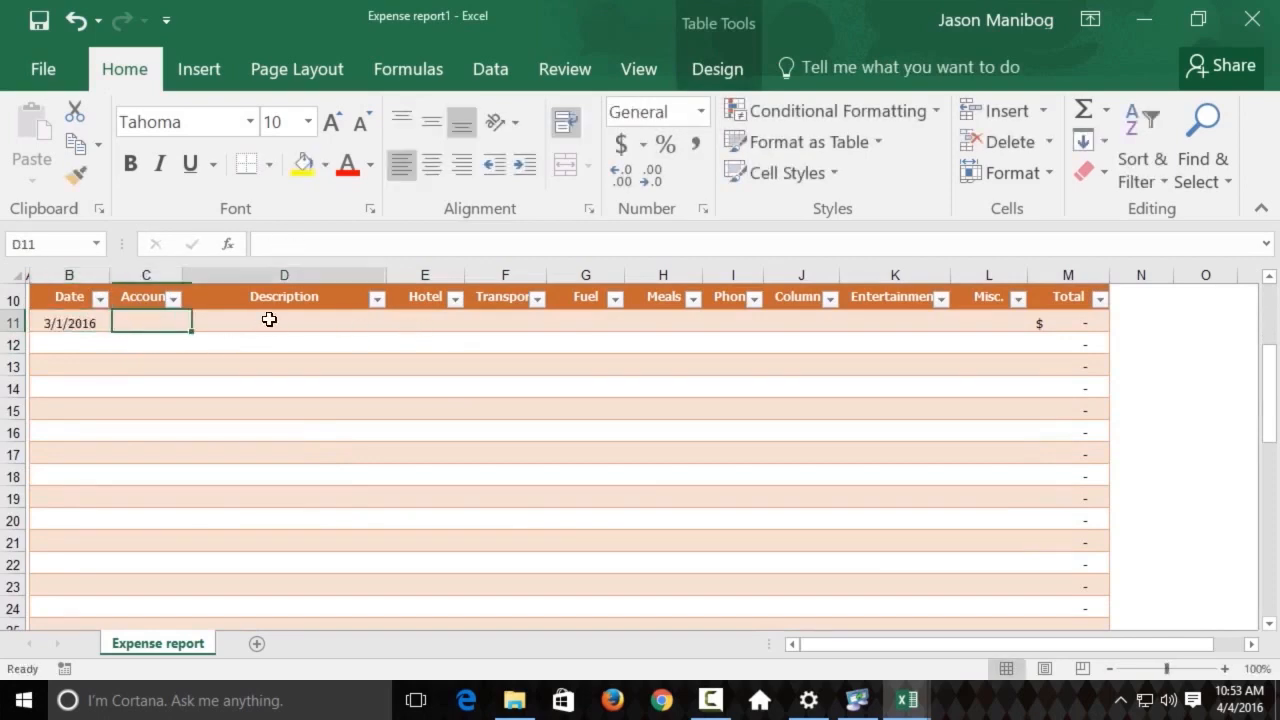
text(Travel)
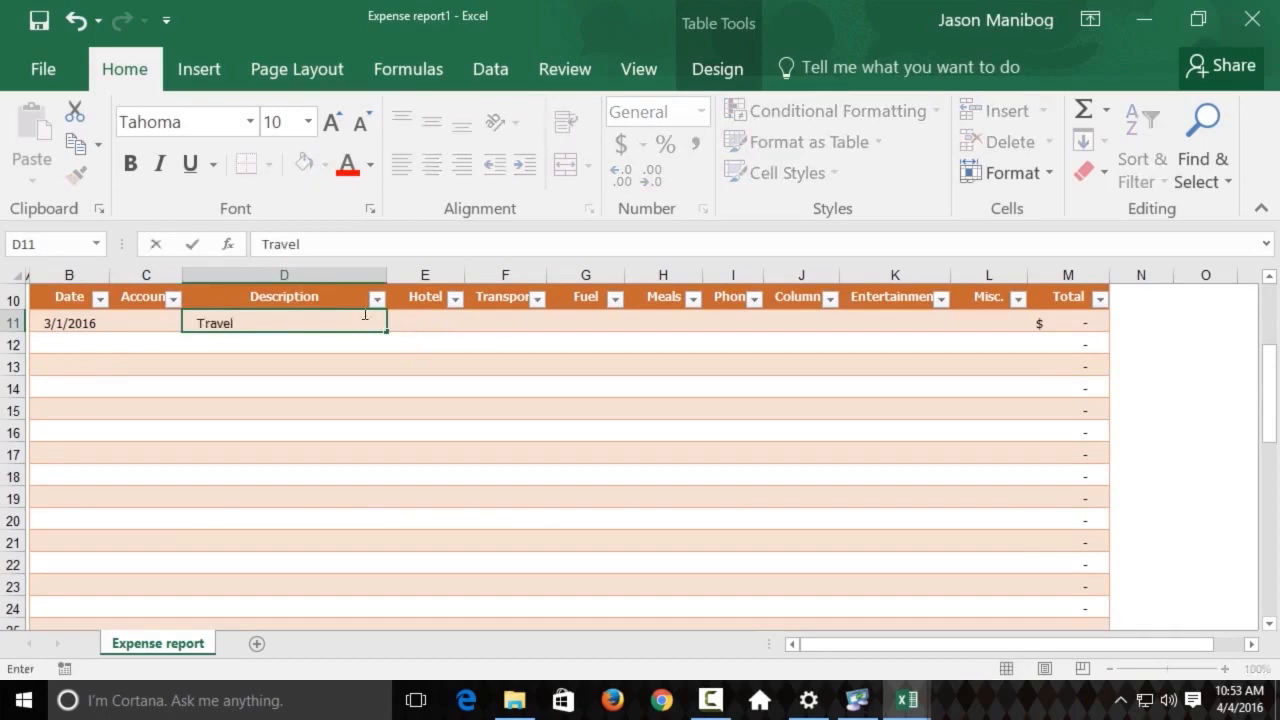
text(150)
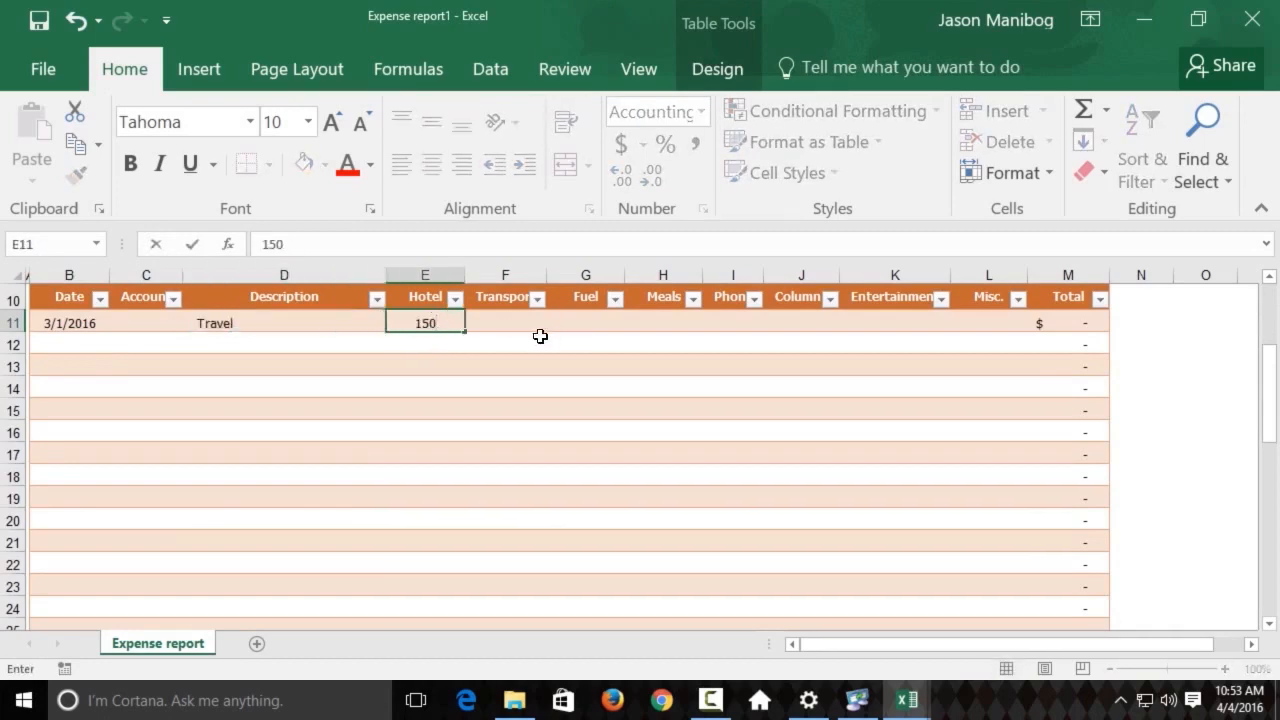
text(600.00)
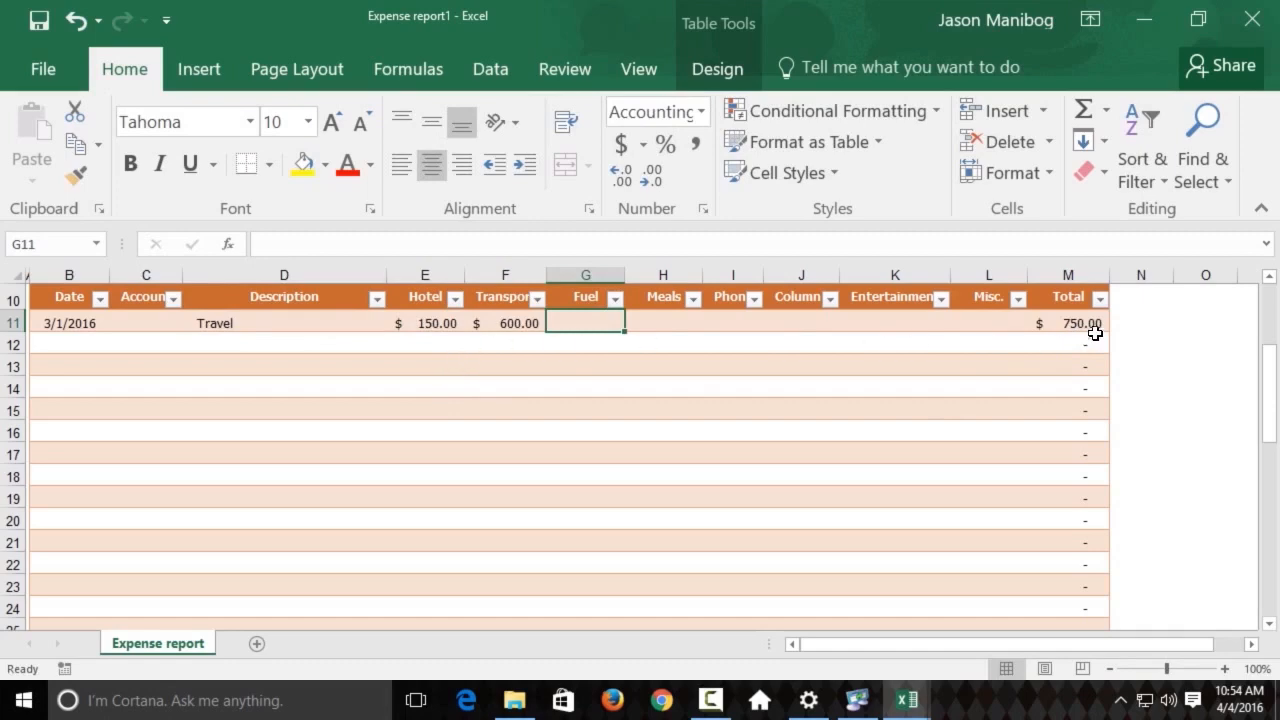
mouse_move(1088, 330)
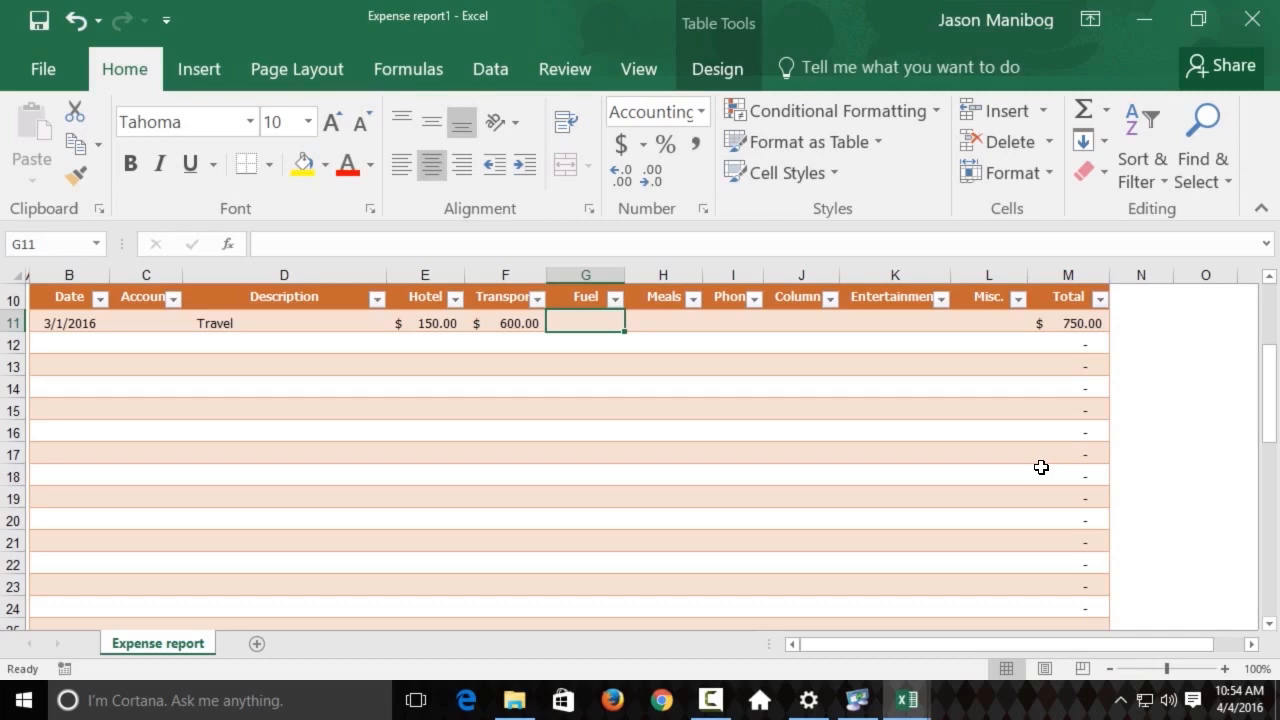
Search online templates for 'vehicle' and create a workbook from Vehicle Service Record.
click(44, 68)
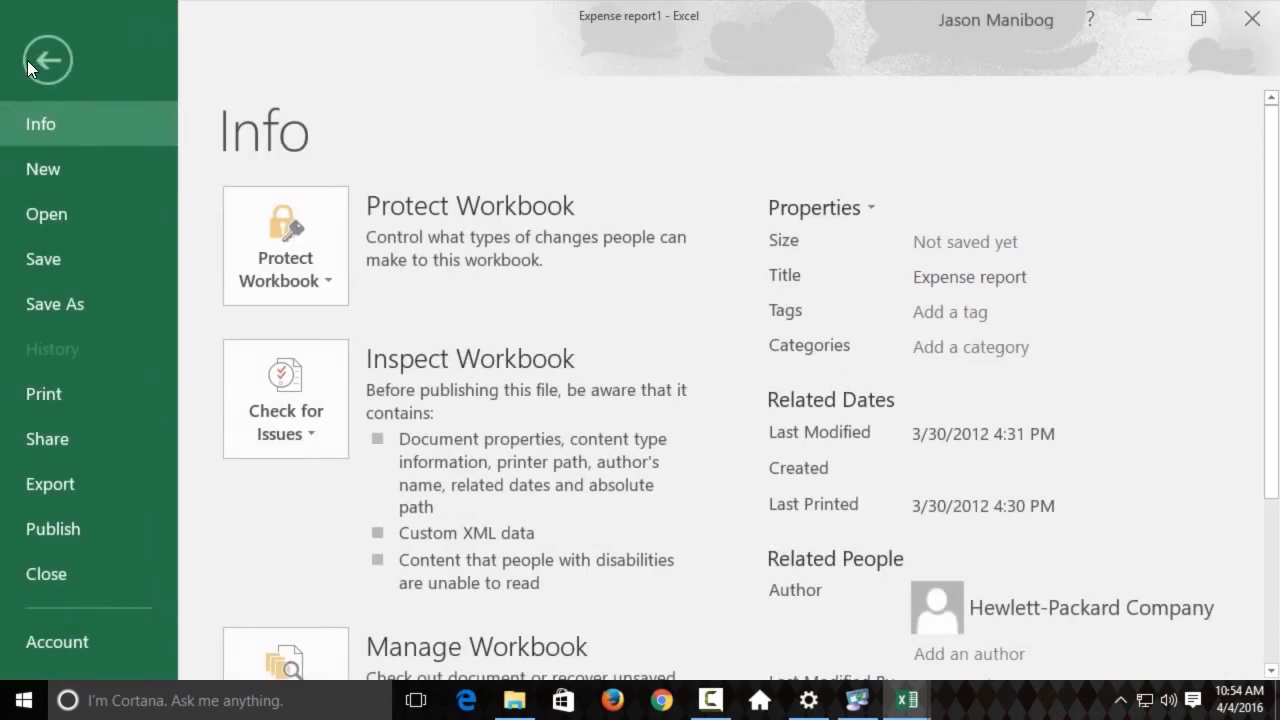
click(44, 168)
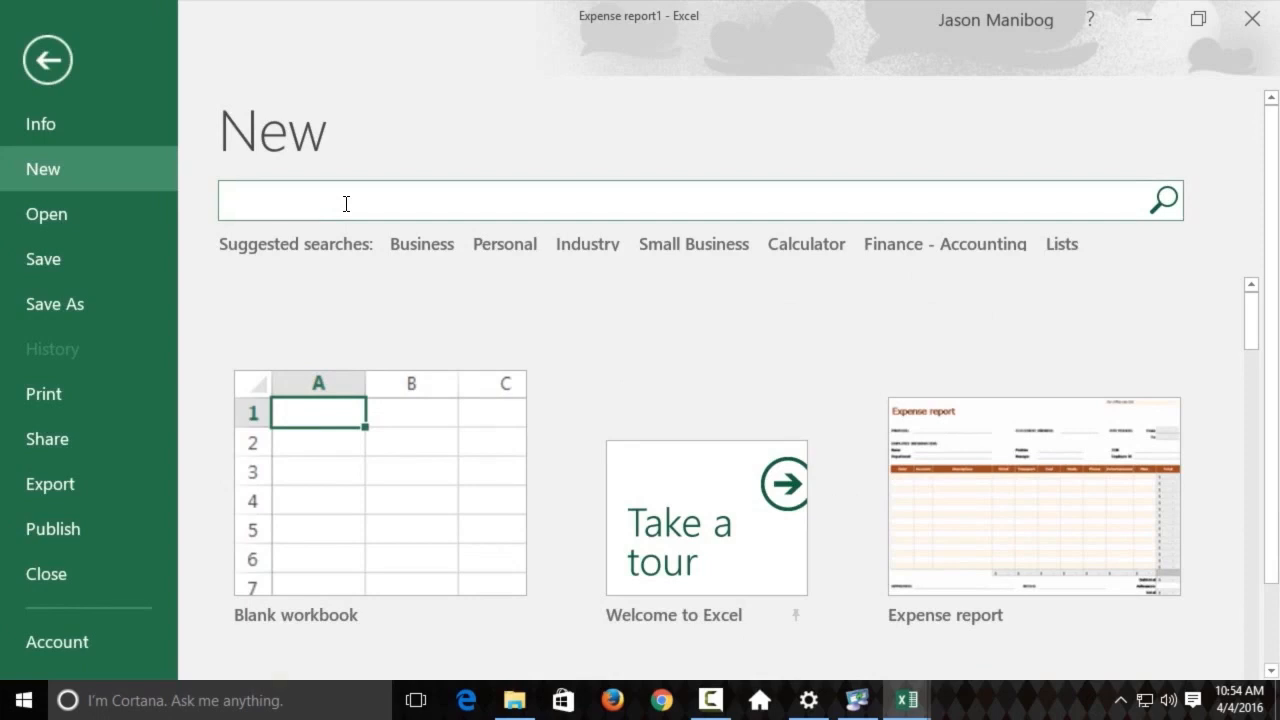
text(vehicl)
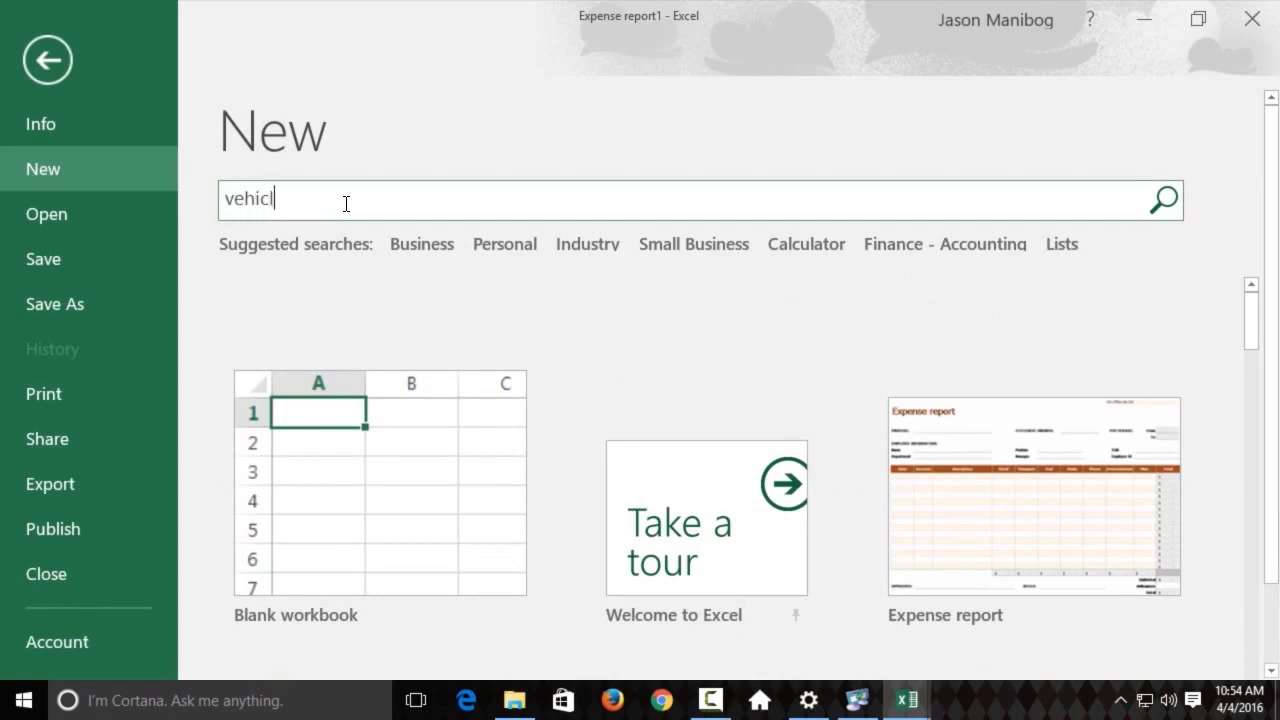
text(e)
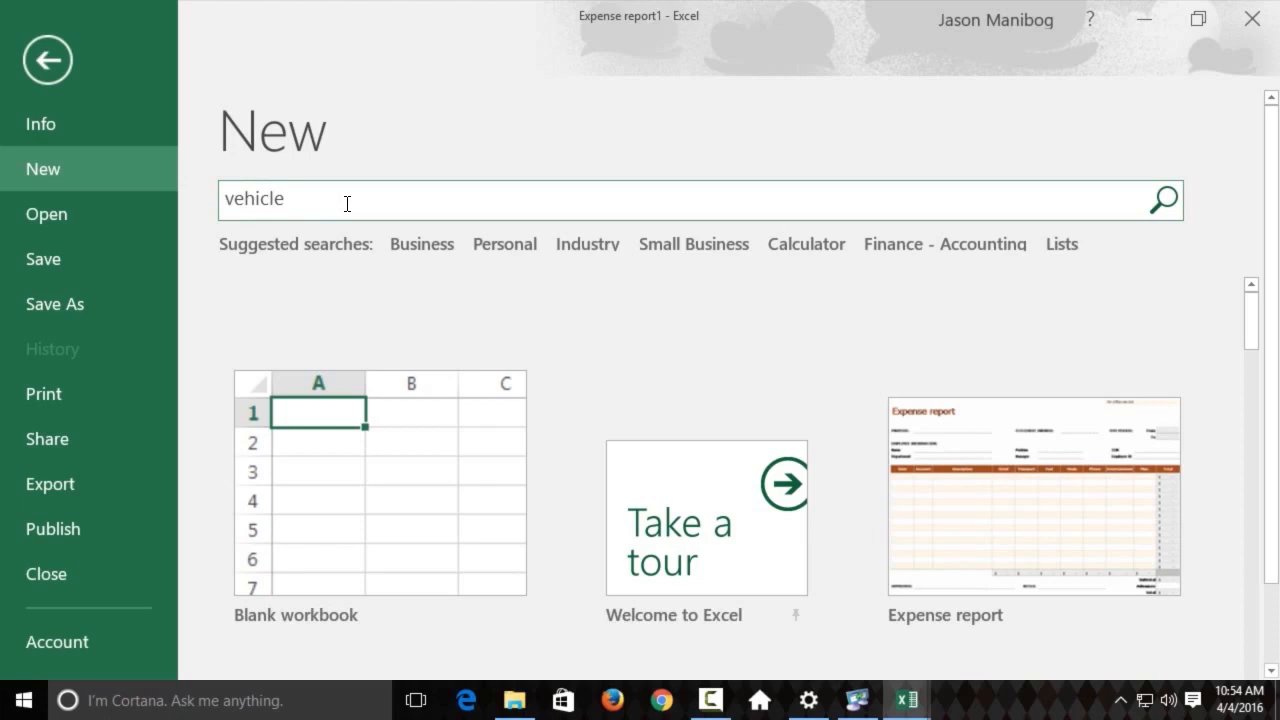
click(1164, 200)
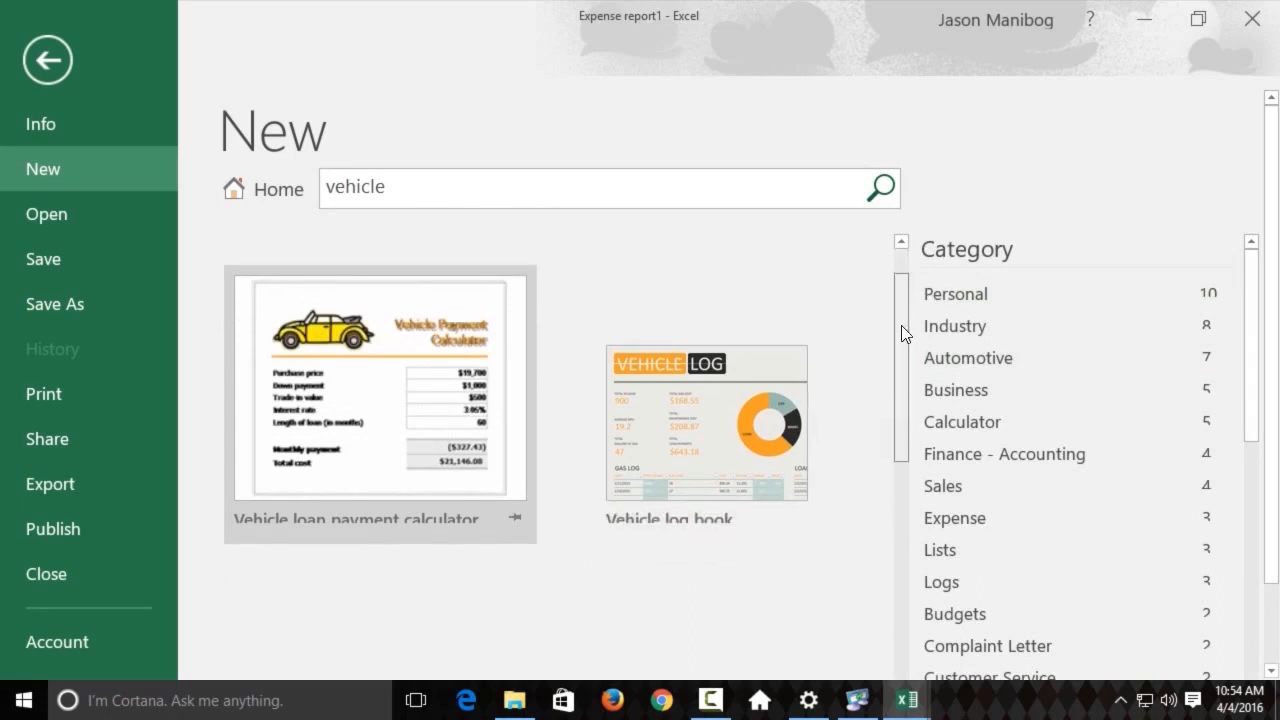
scroll(down, 3)
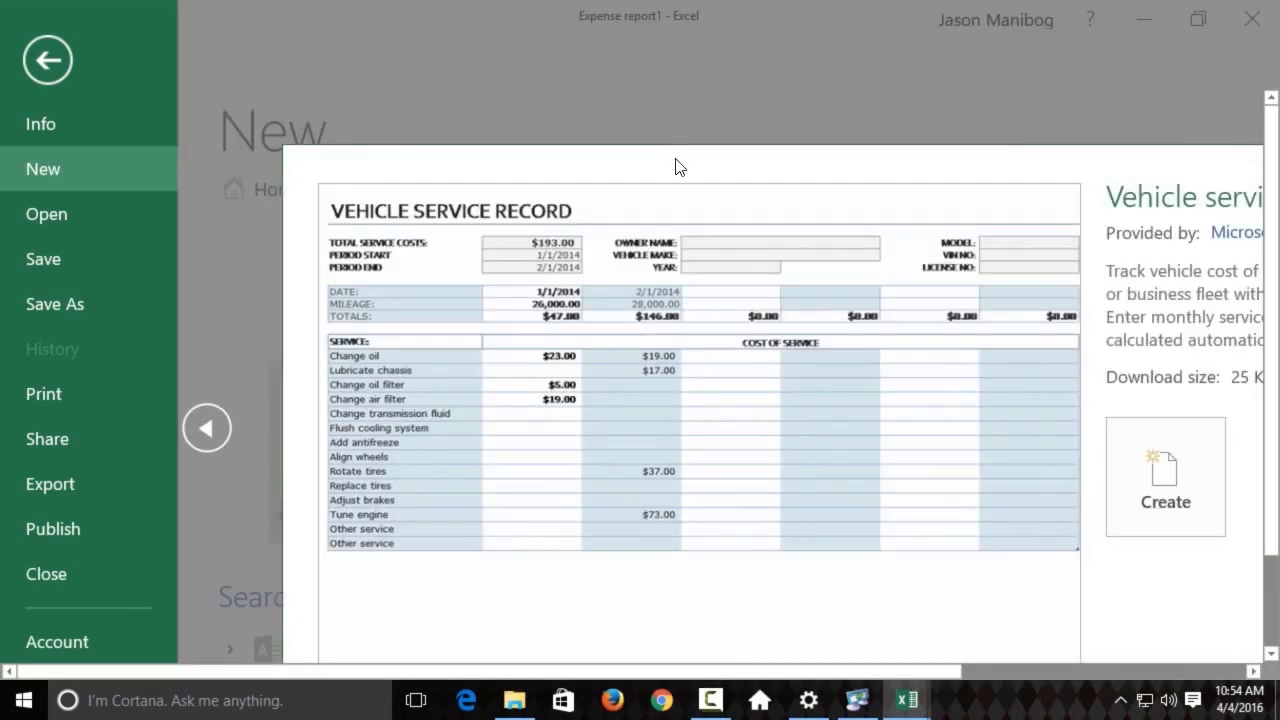
click(1164, 476)
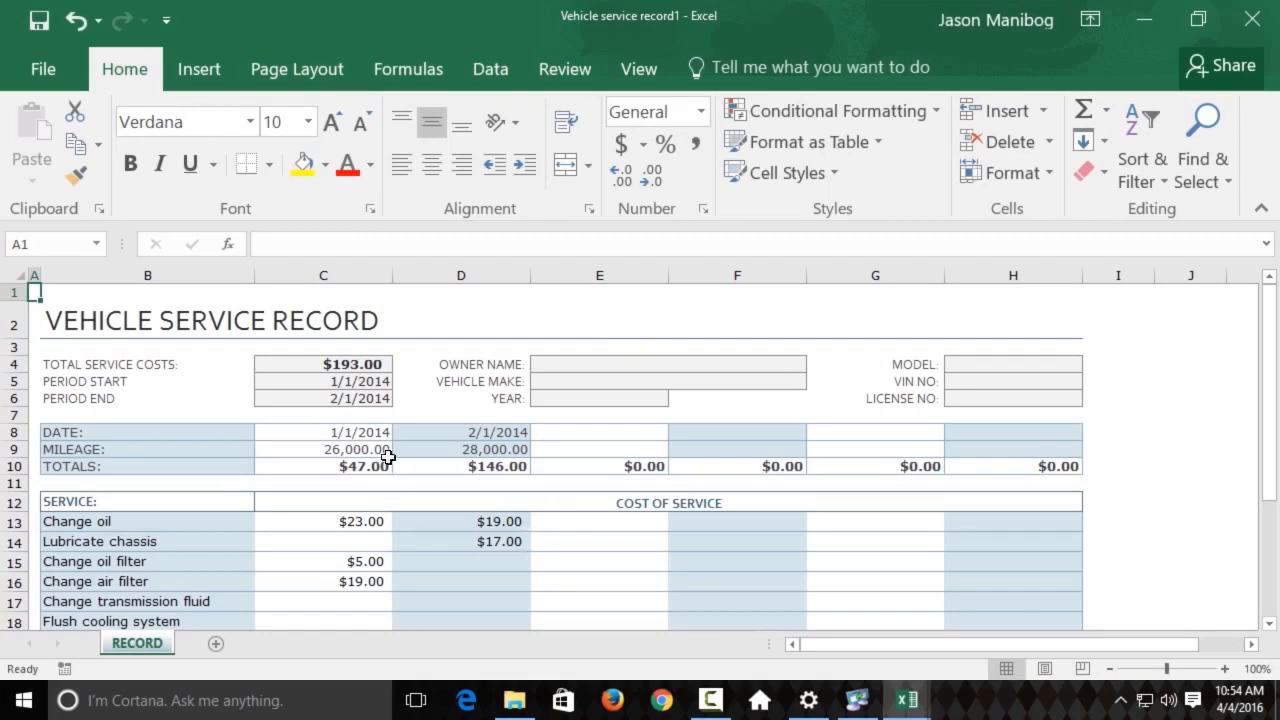
mouse_move(358, 448)
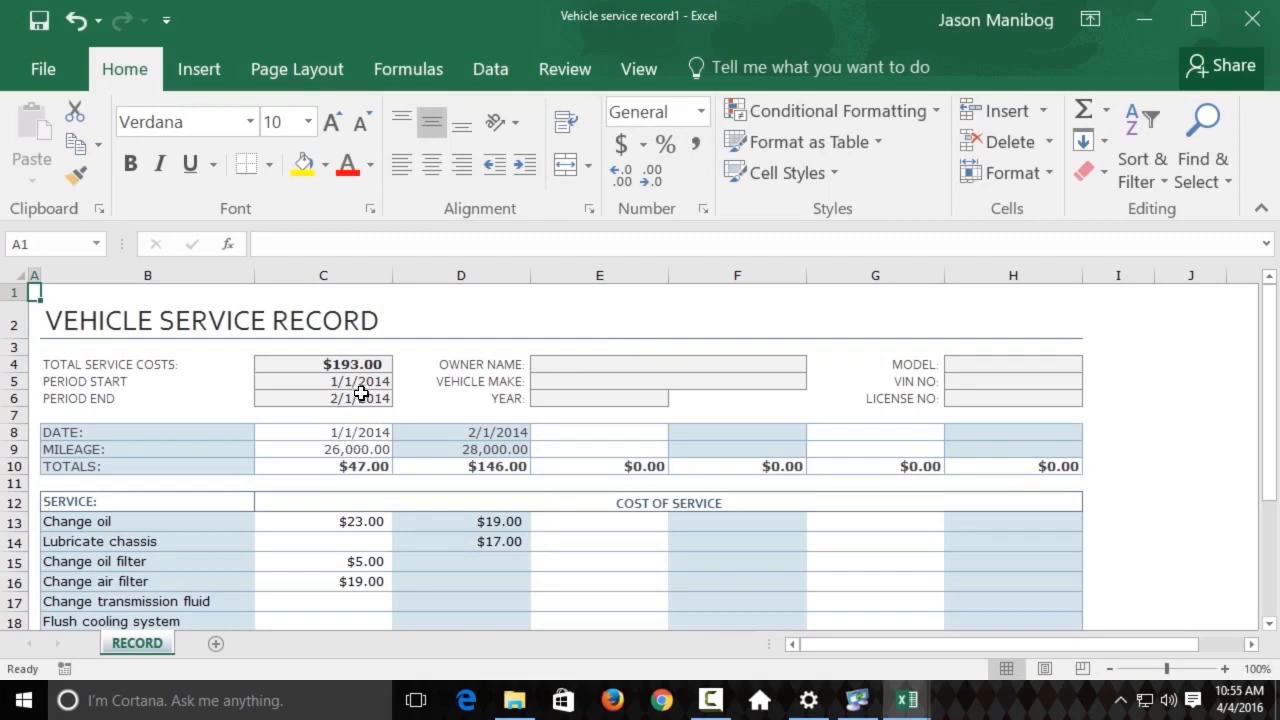
mouse_move(376, 410)
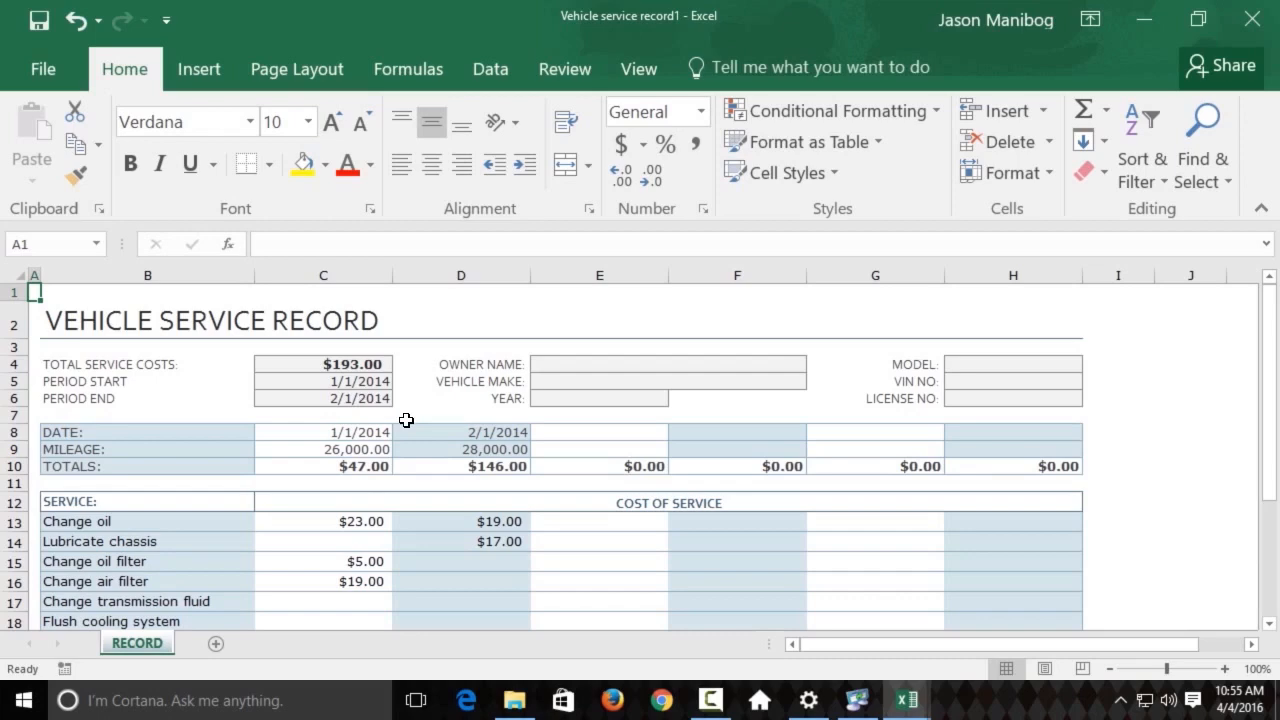
mouse_move(412, 420)
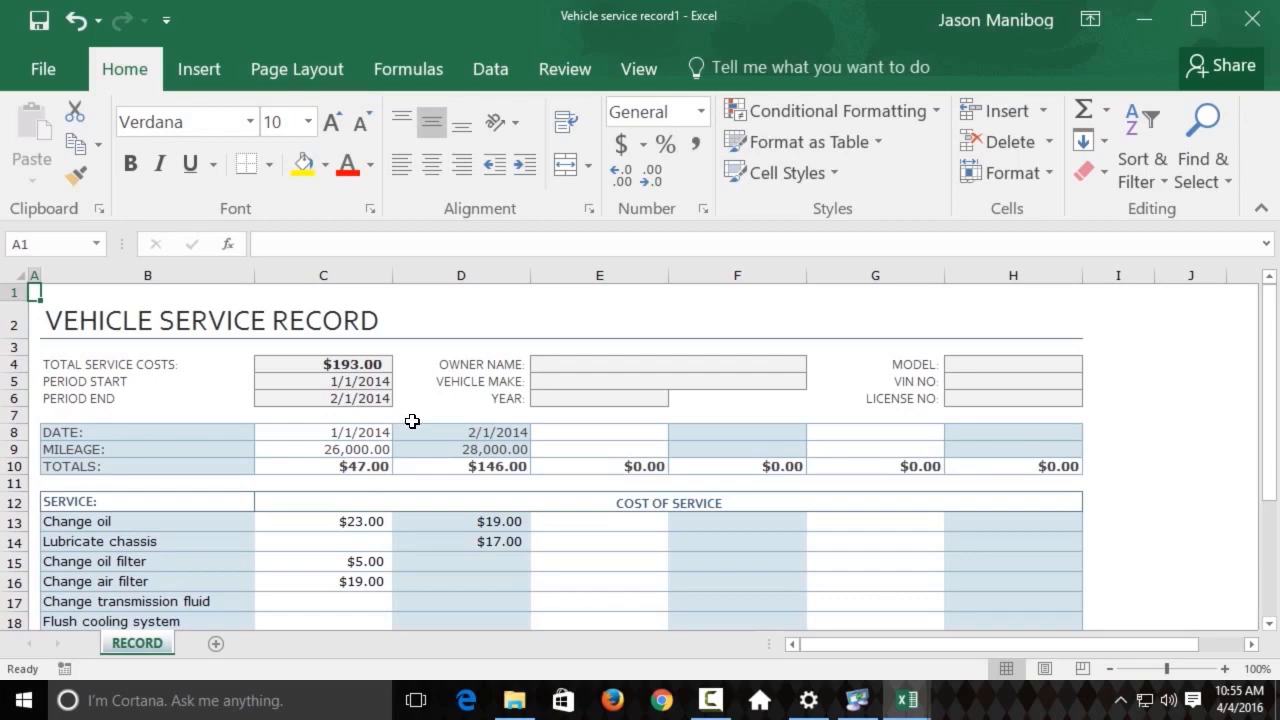